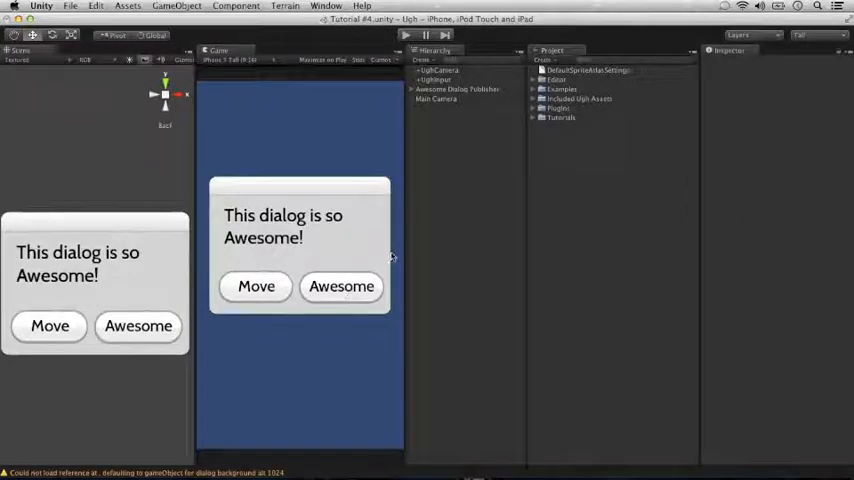
pyautogui.moveTo(396, 276)
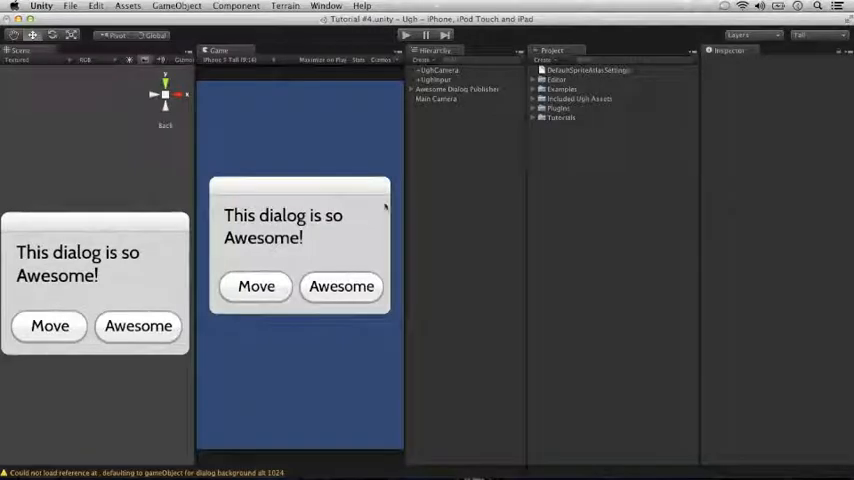
# Browse the Graphics folder for the close button up sprite to place on the dialog
pyautogui.click(536, 98)
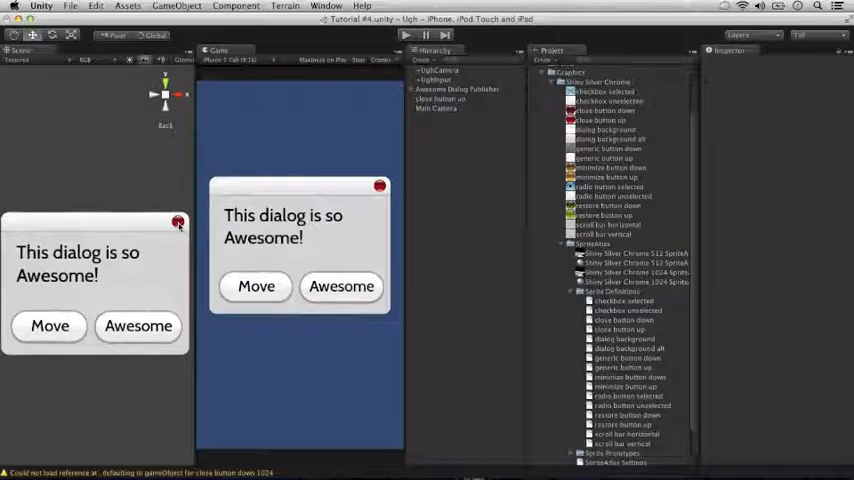
# Select the close button up object and add the UGG Align script component to it
pyautogui.click(440, 100)
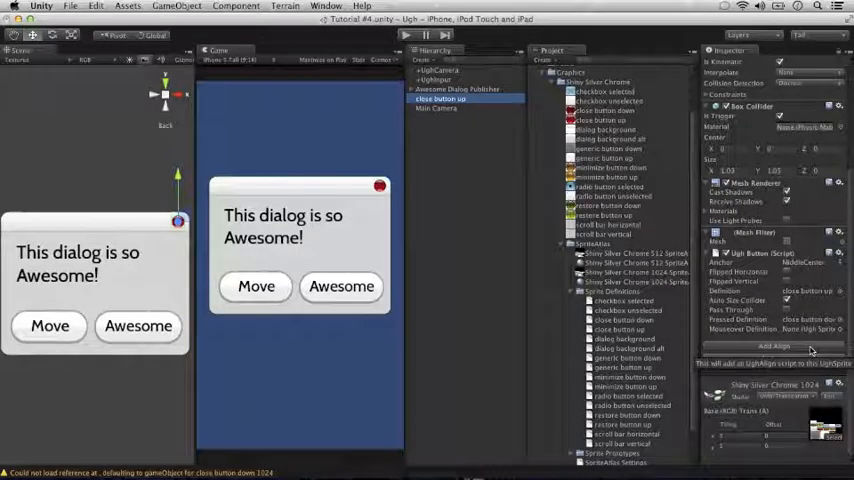
pyautogui.click(776, 346)
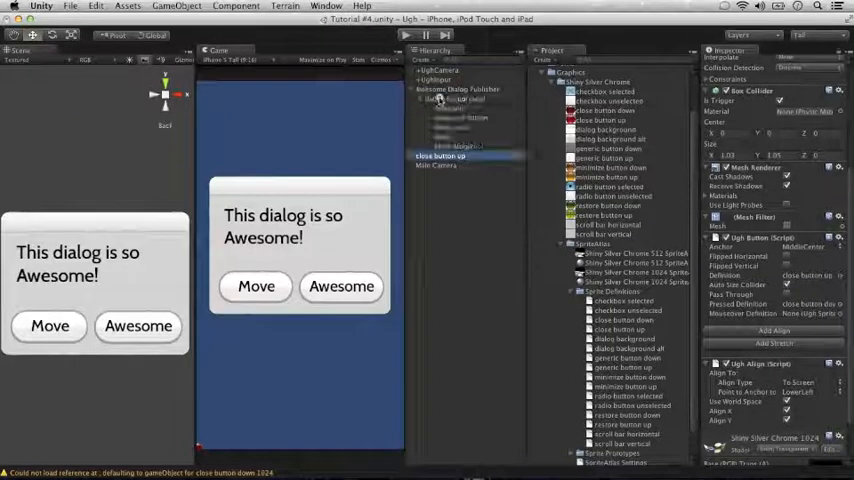
# Choose the close button's Align Type and assign dialog background as its alignment reference
pyautogui.click(456, 98)
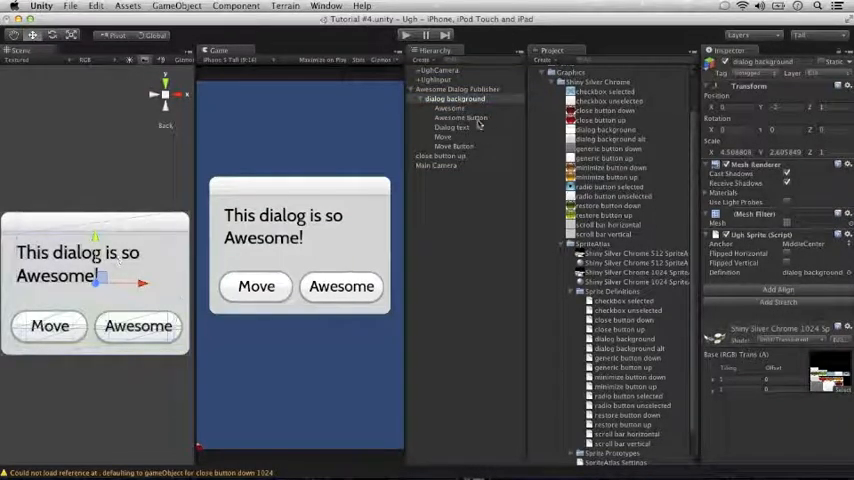
pyautogui.click(440, 156)
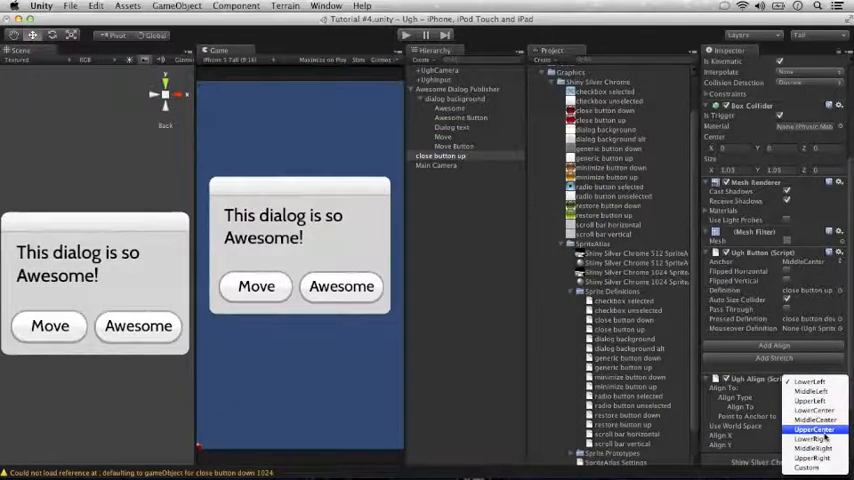
pyautogui.click(810, 458)
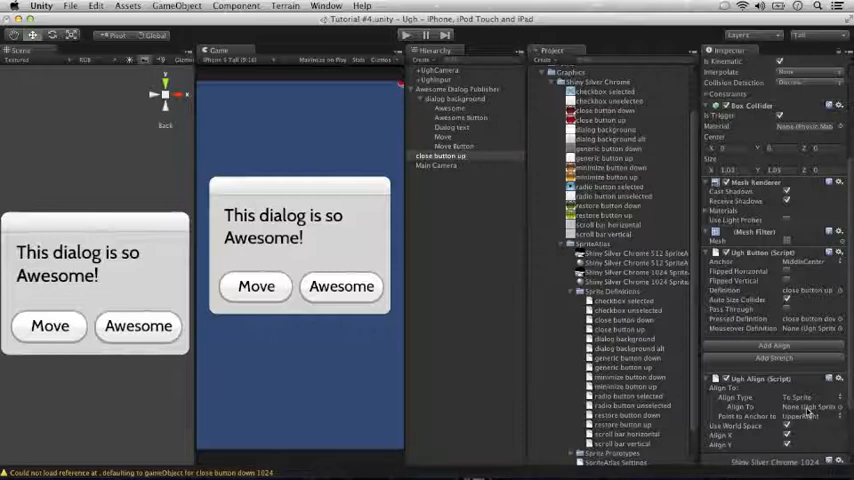
pyautogui.click(456, 100)
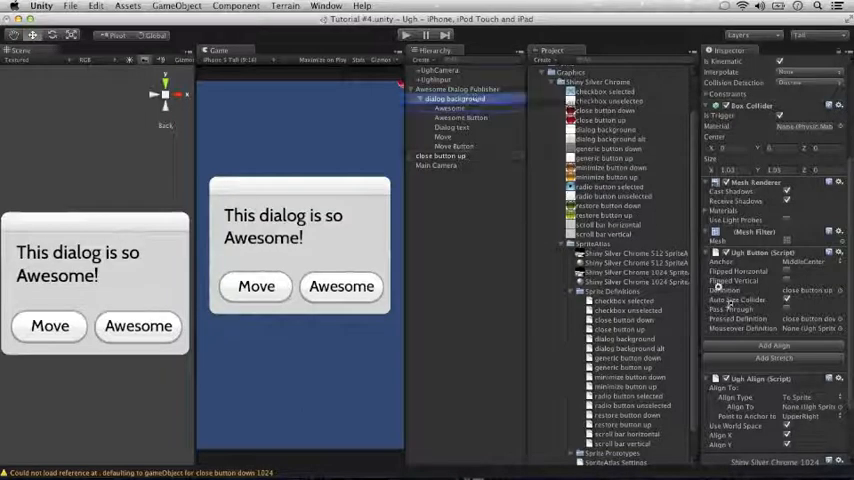
# Select the close button to tweak its Align settings and sprite anchor
pyautogui.click(440, 156)
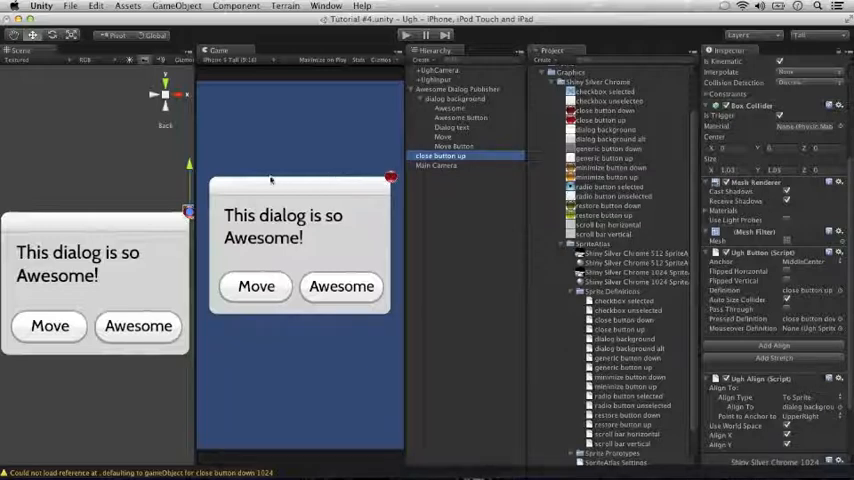
pyautogui.moveTo(392, 276)
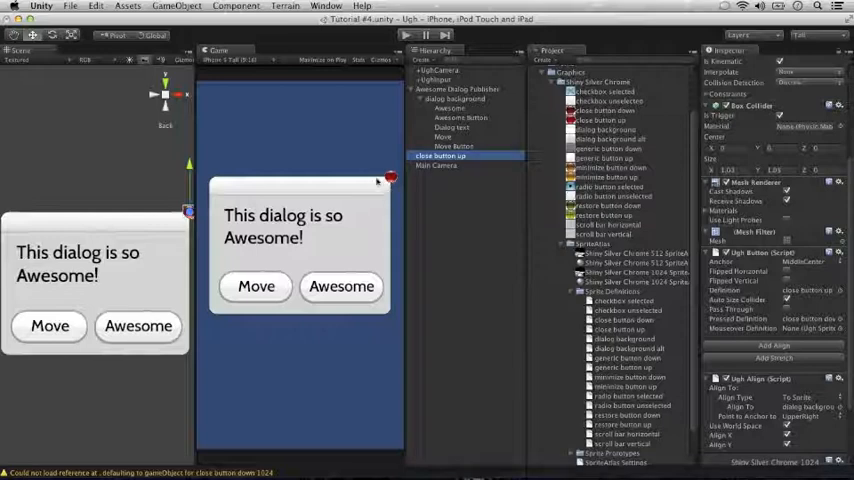
pyautogui.moveTo(380, 184)
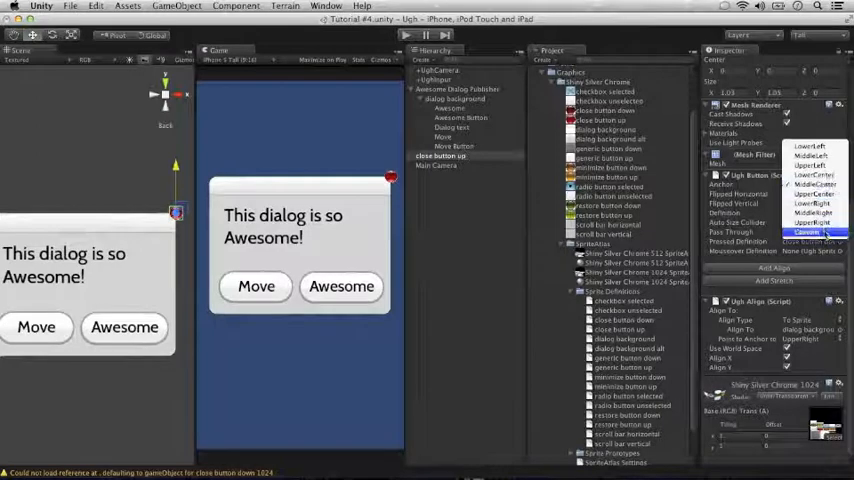
# Choose the close button's anchor option and replace a related Inspector value
pyautogui.click(804, 232)
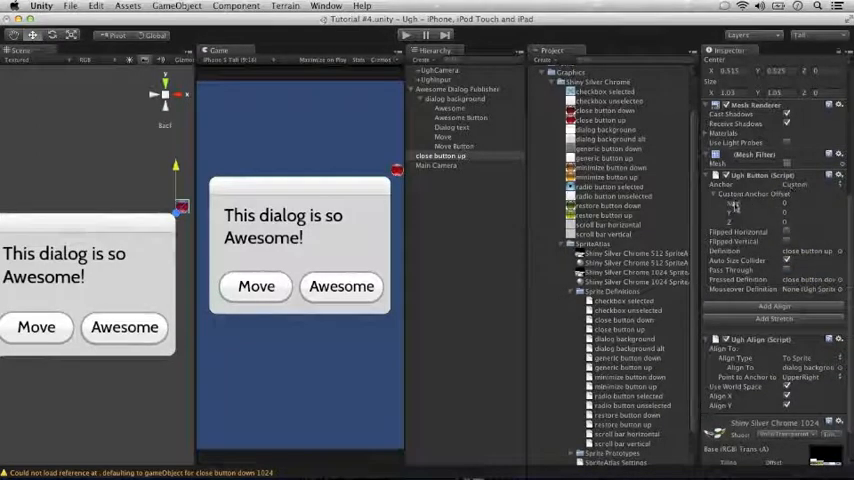
pyautogui.tripleClick(770, 204)
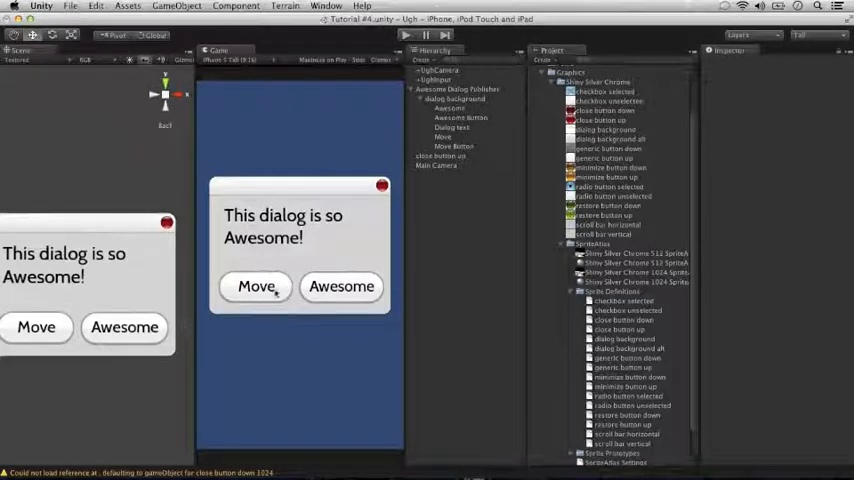
pyautogui.moveTo(304, 316)
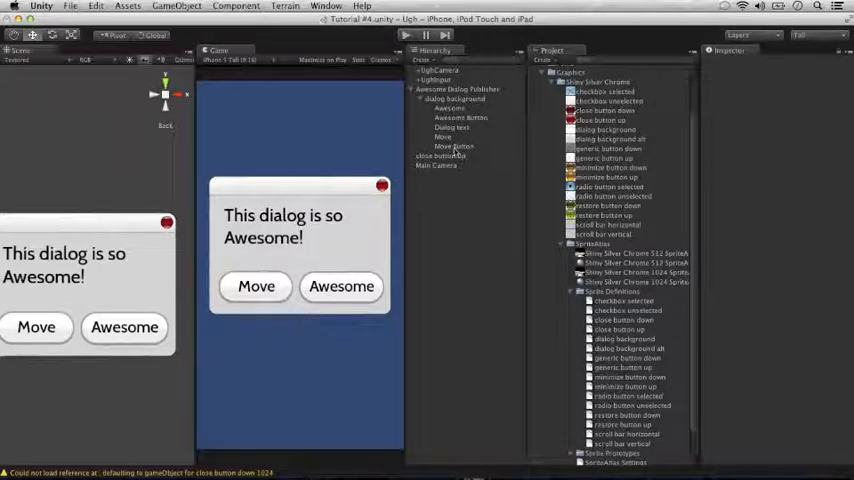
pyautogui.click(454, 146)
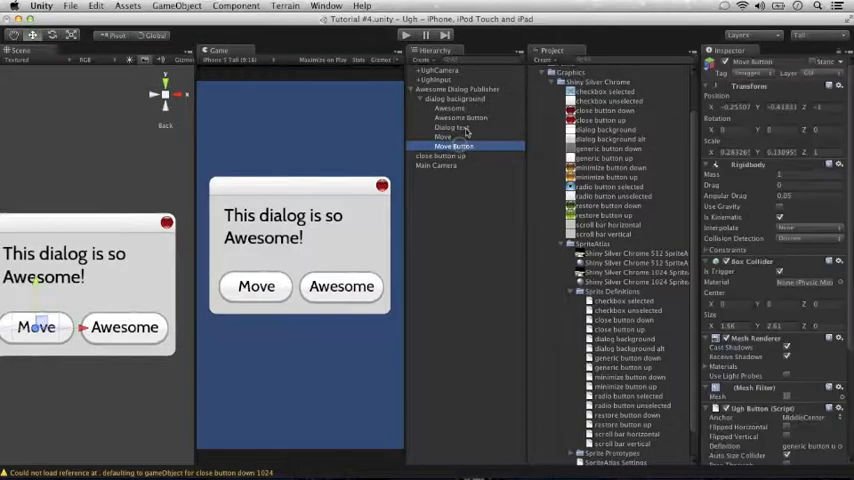
pyautogui.click(462, 118)
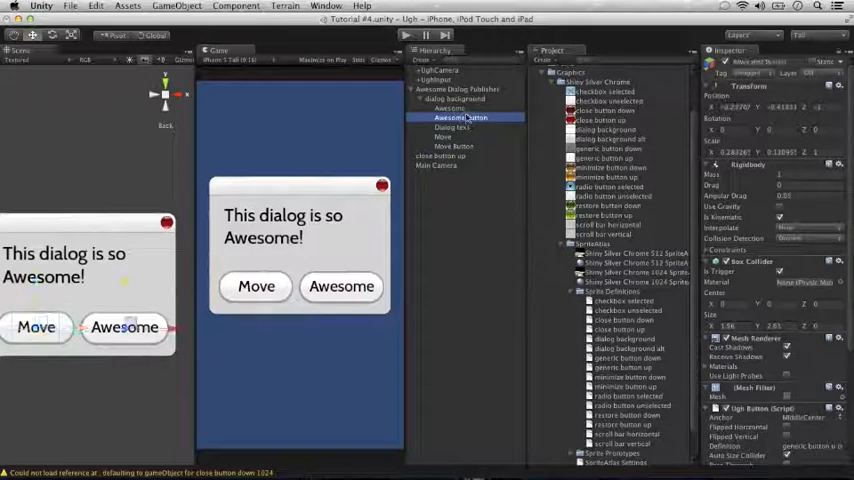
pyautogui.click(448, 108)
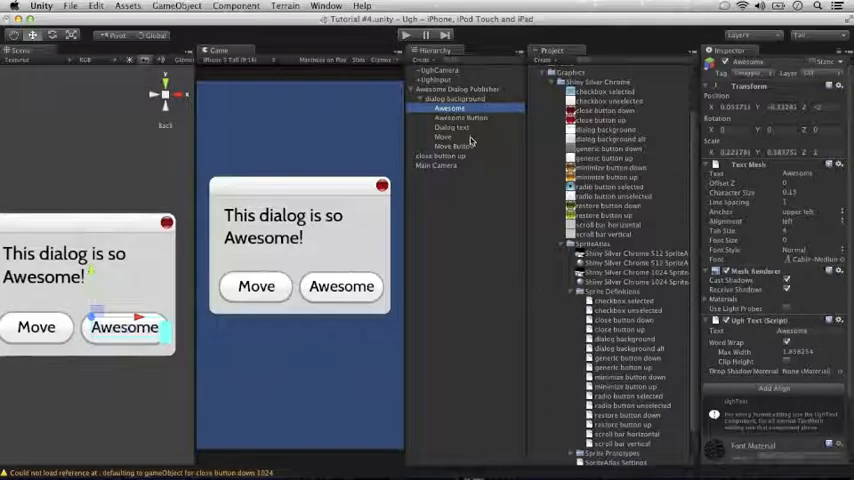
pyautogui.click(444, 136)
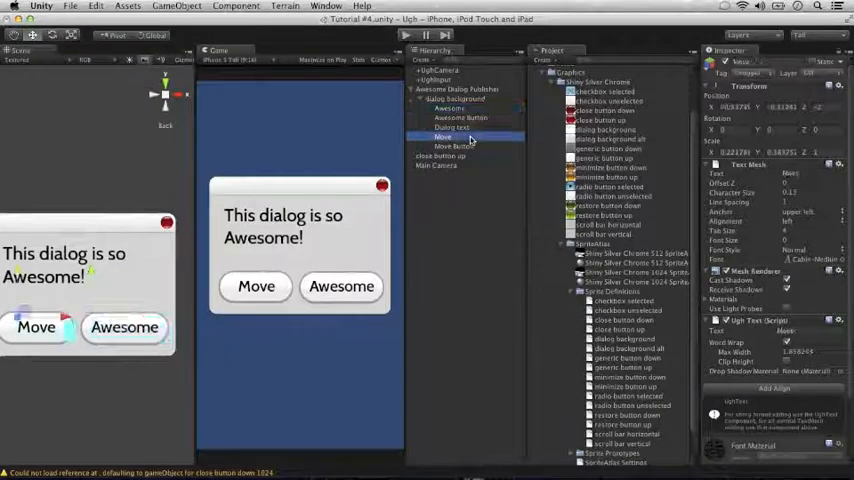
pyautogui.click(444, 136)
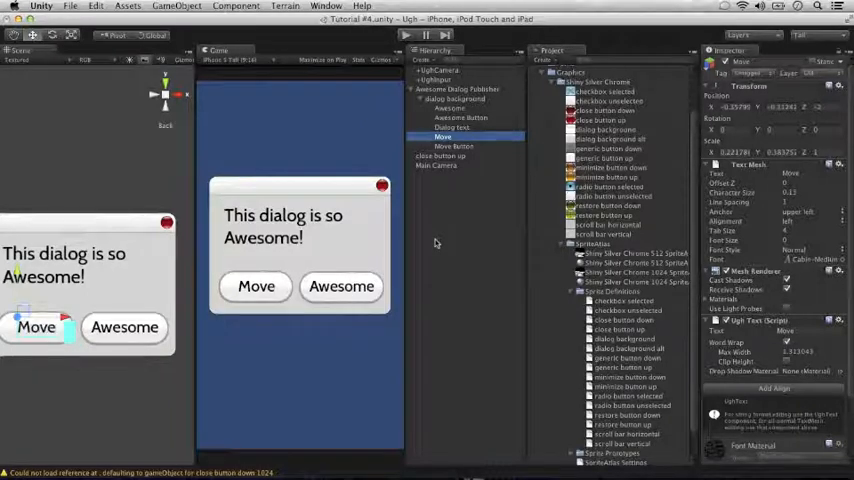
pyautogui.click(434, 164)
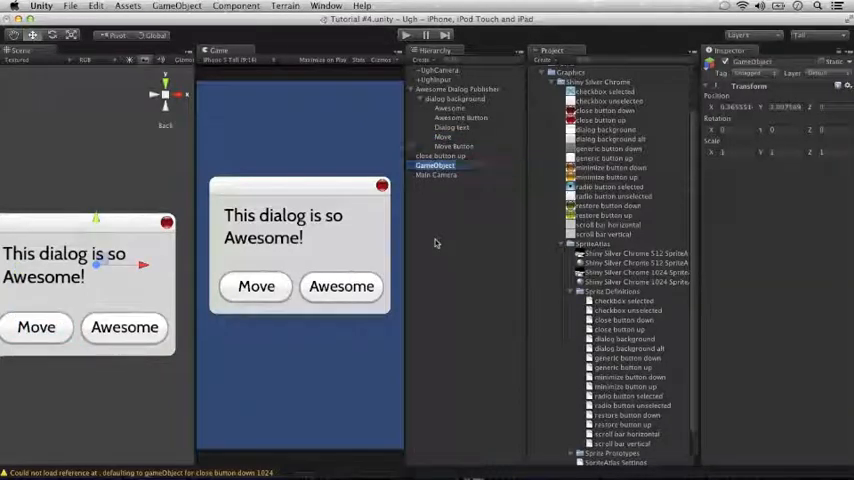
pyautogui.click(428, 164)
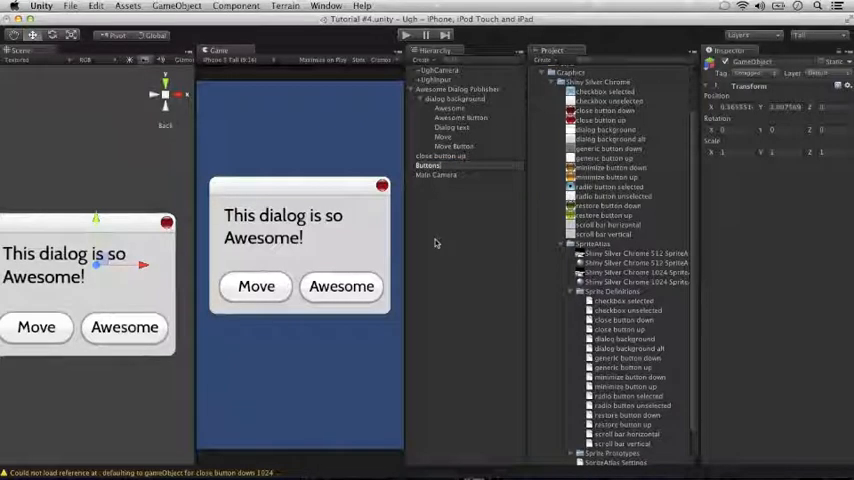
pyautogui.click(430, 156)
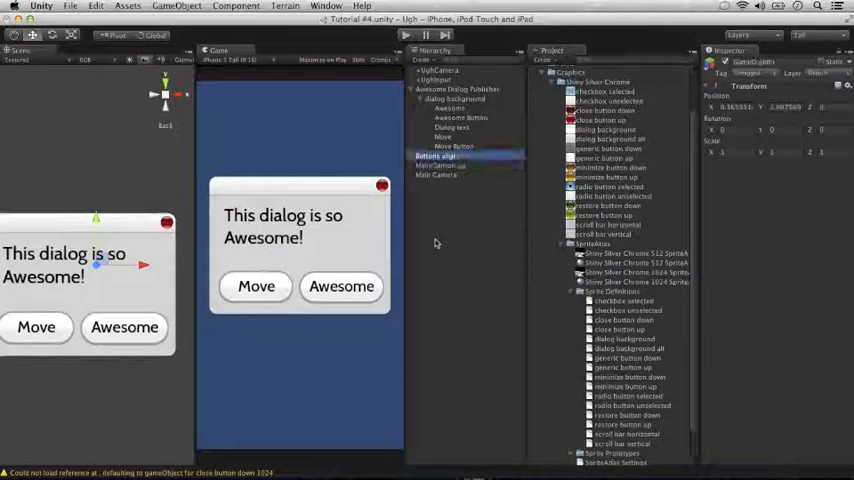
pyautogui.click(438, 156)
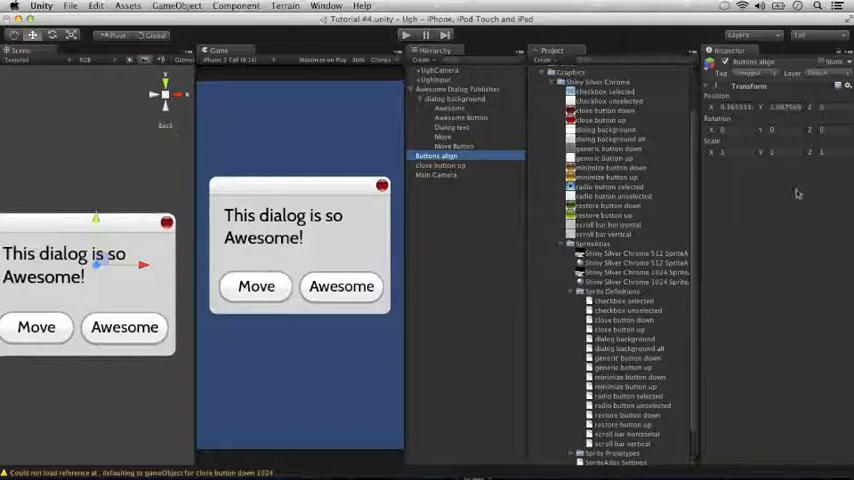
pyautogui.moveTo(738, 220)
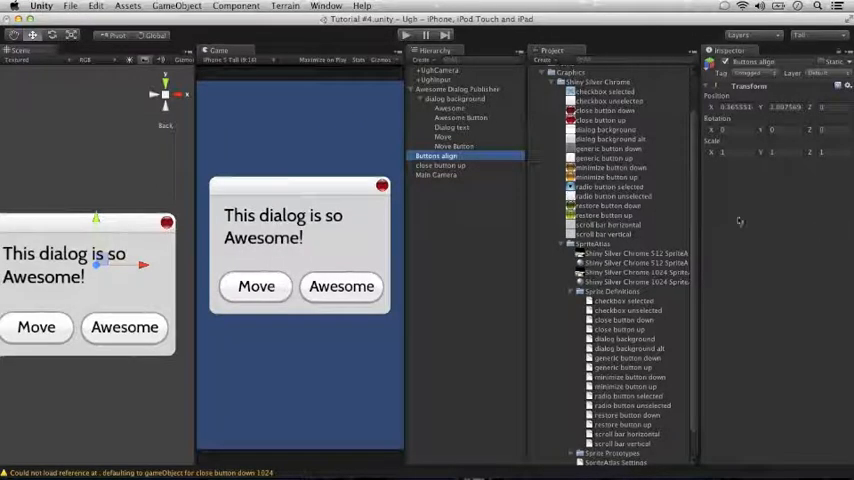
pyautogui.moveTo(656, 176)
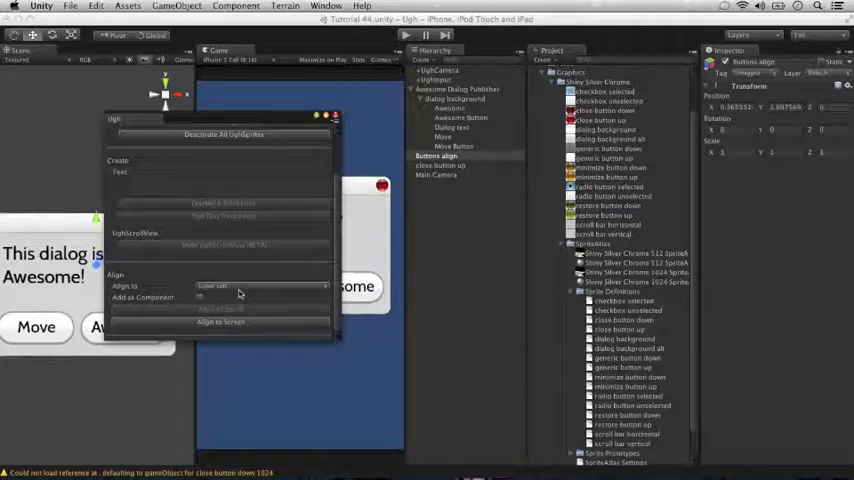
# Set the UGG Align To anchor to Lower Center and apply the alignment to button align
pyautogui.click(260, 286)
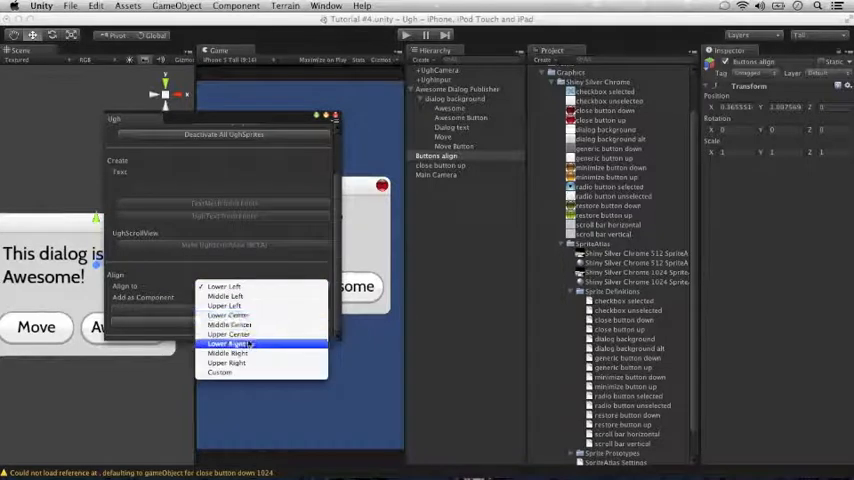
pyautogui.moveTo(228, 316)
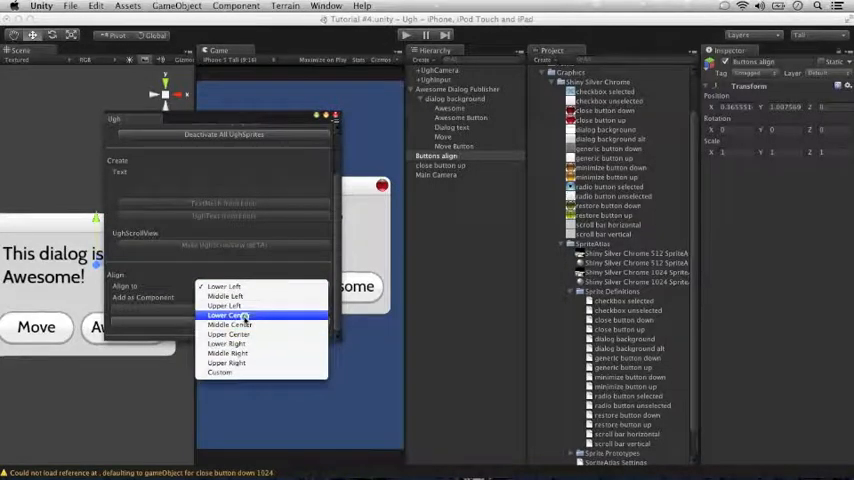
pyautogui.click(224, 316)
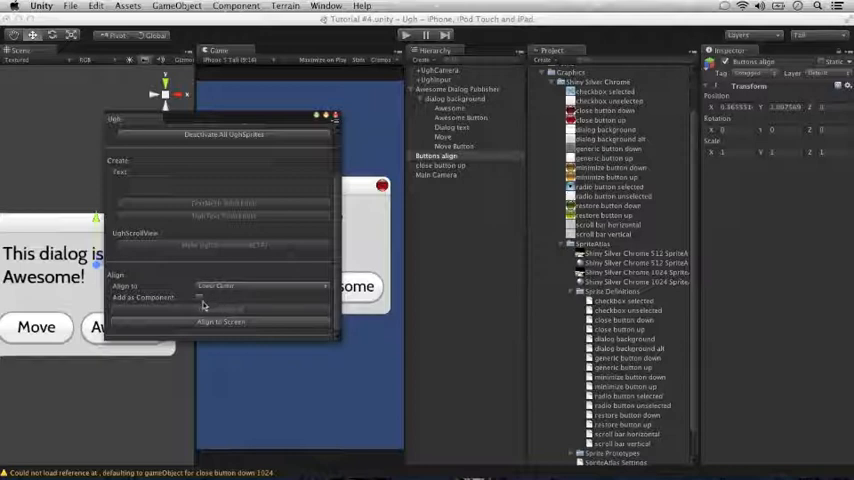
pyautogui.click(200, 298)
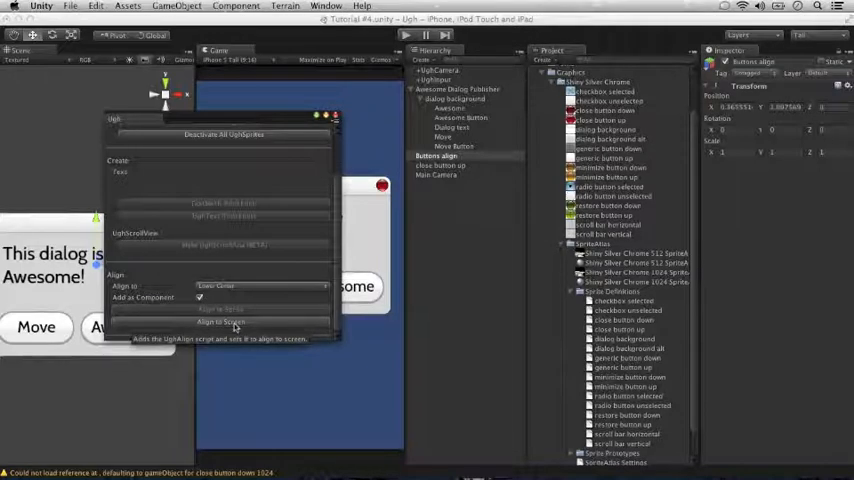
pyautogui.click(220, 322)
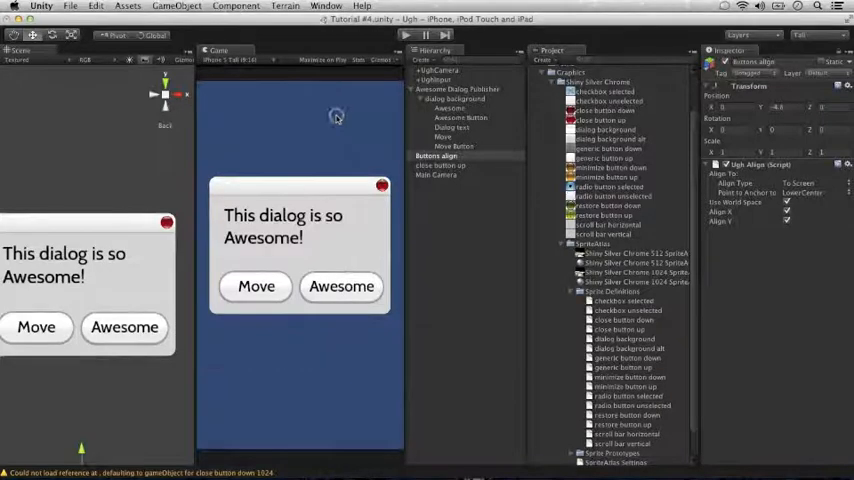
pyautogui.moveTo(466, 160)
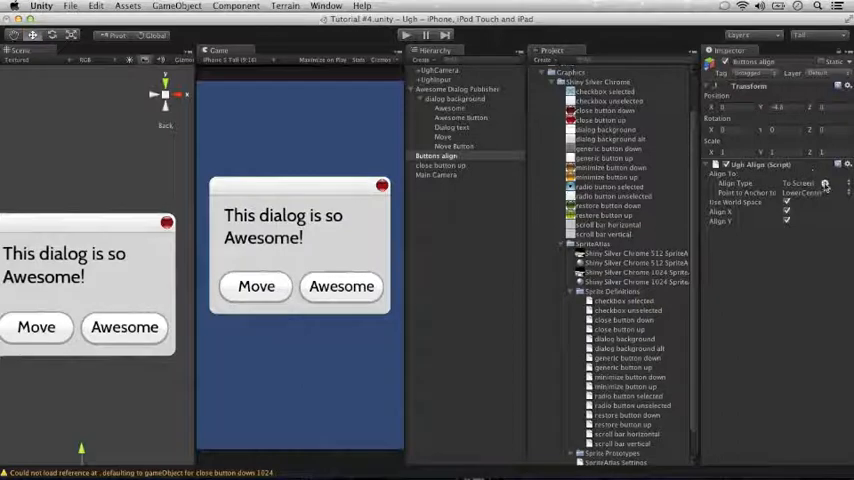
# Change button align's Align To target from the screen to the dialog background
pyautogui.click(800, 172)
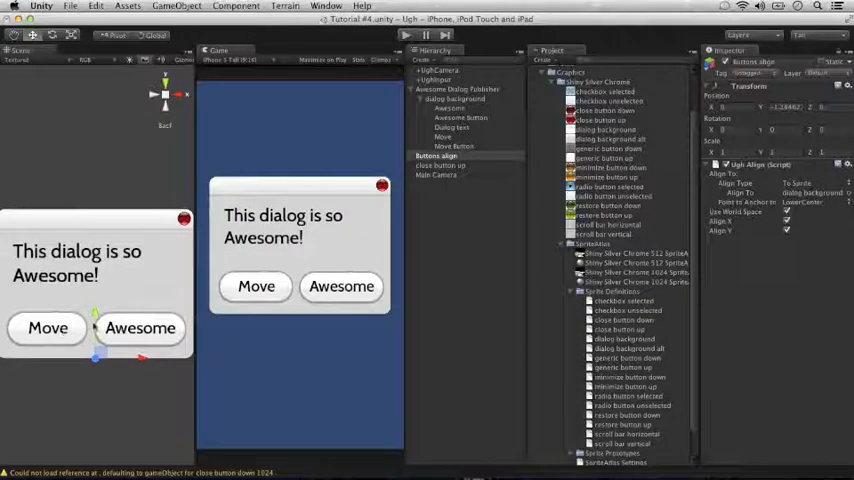
# Move the Awesome and Move button objects with their text under button align in the Hierarchy
pyautogui.click(450, 108)
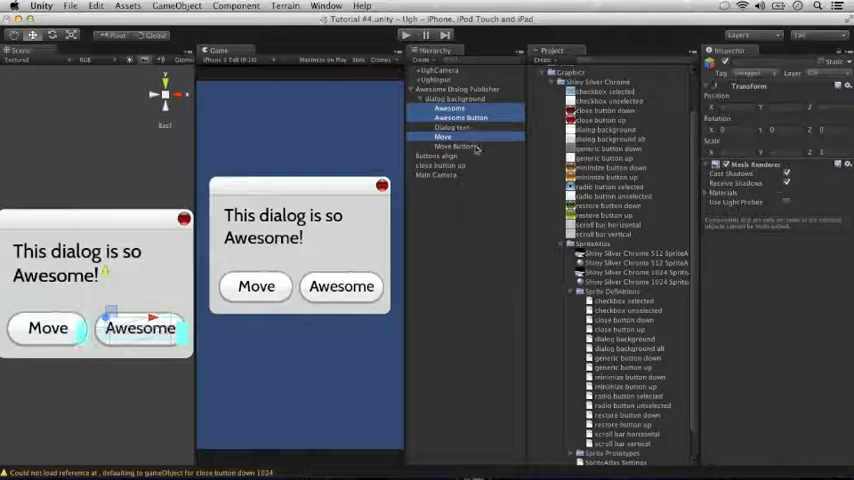
pyautogui.click(458, 146)
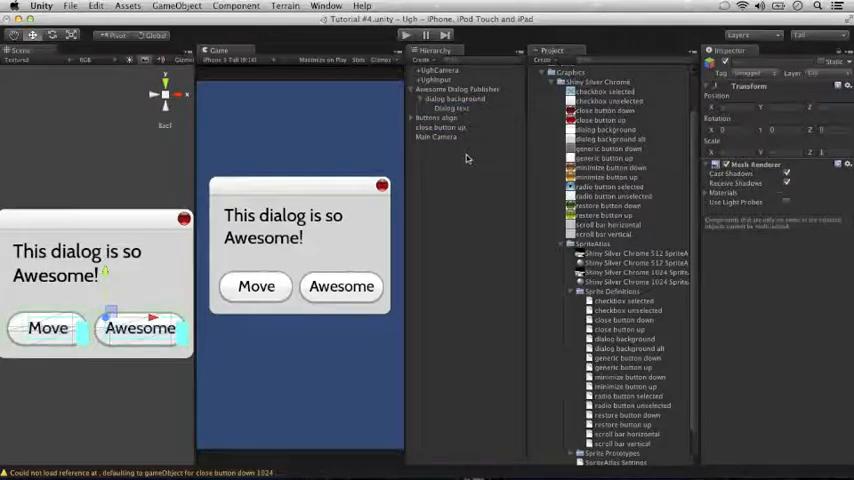
pyautogui.click(412, 118)
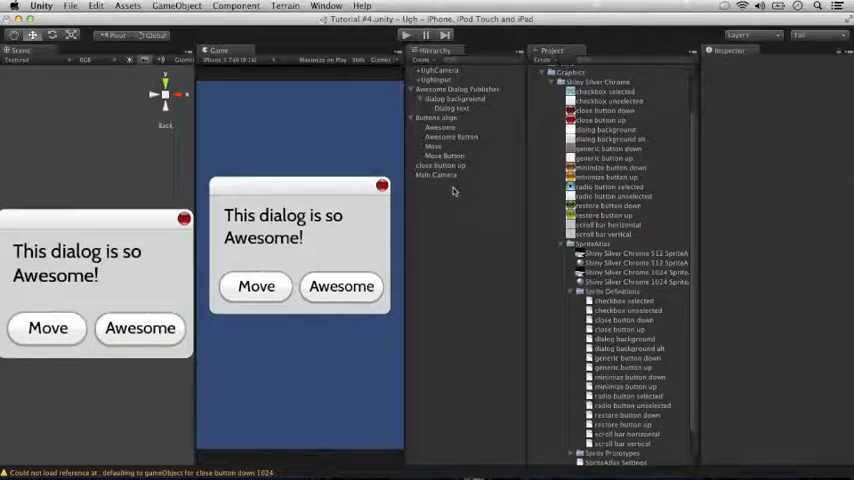
pyautogui.moveTo(420, 196)
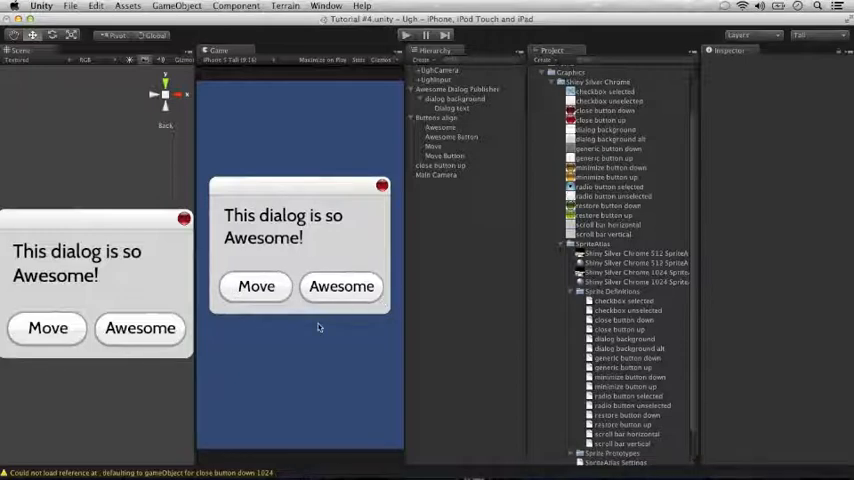
pyautogui.moveTo(404, 294)
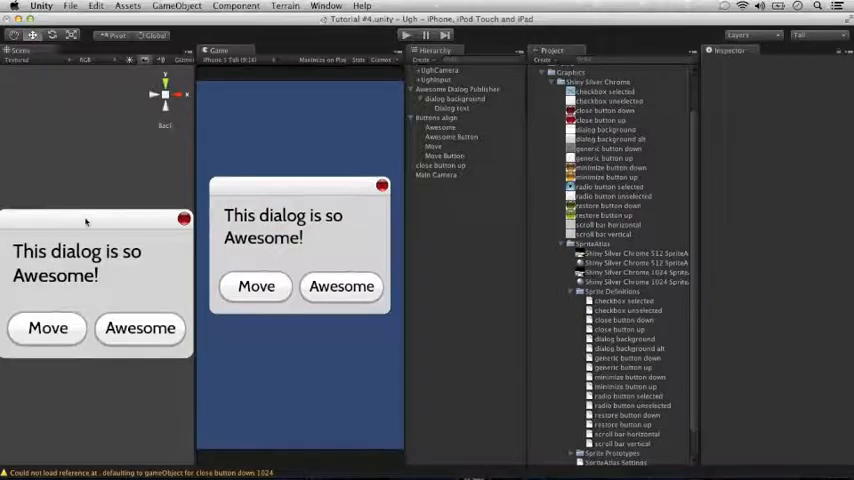
# Scale dialog background taller in the Scene view, the buttons staying centered on its lower edge
pyautogui.click(456, 100)
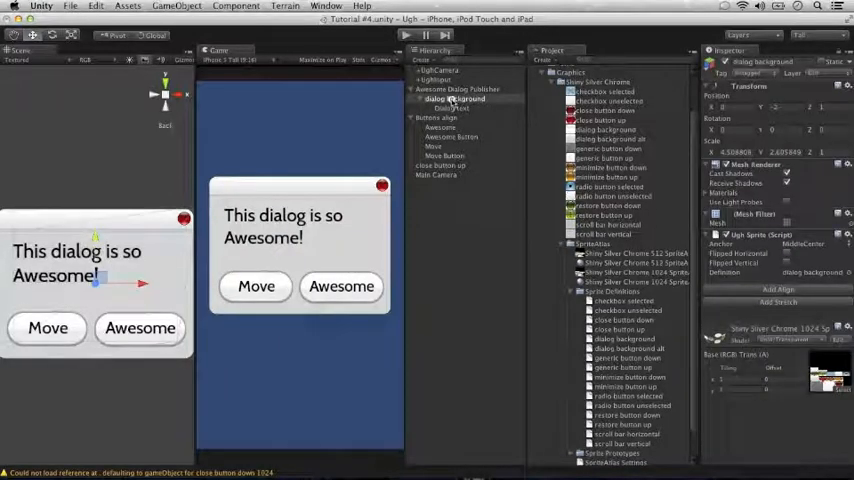
pyautogui.click(456, 100)
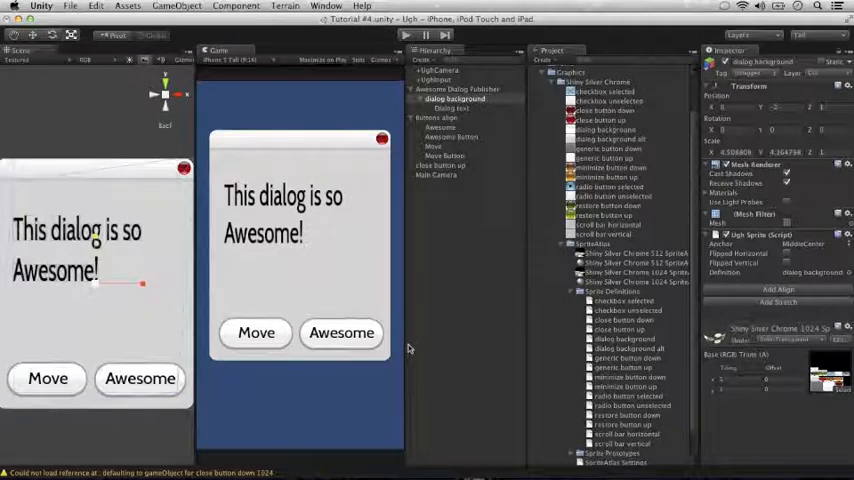
pyautogui.moveTo(384, 92)
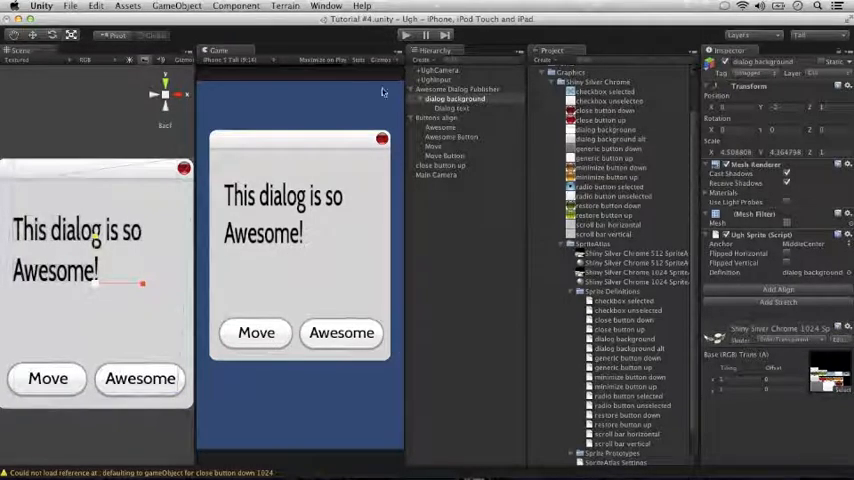
pyautogui.moveTo(212, 82)
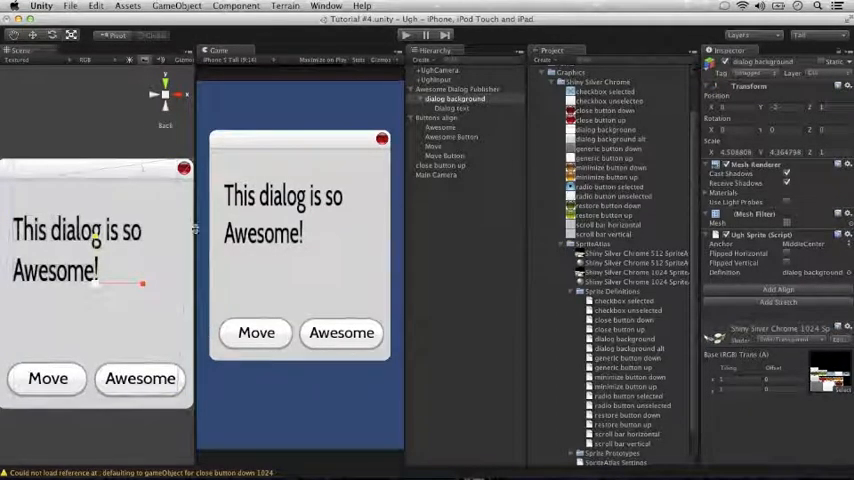
pyautogui.moveTo(310, 368)
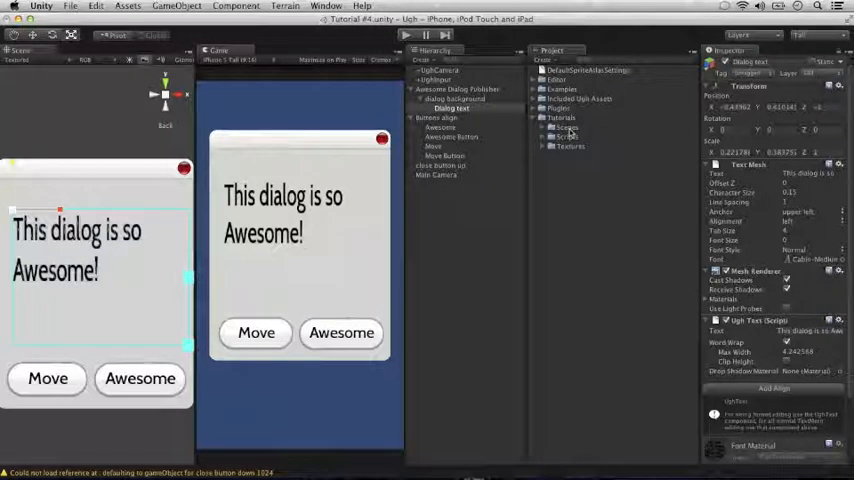
pyautogui.click(456, 98)
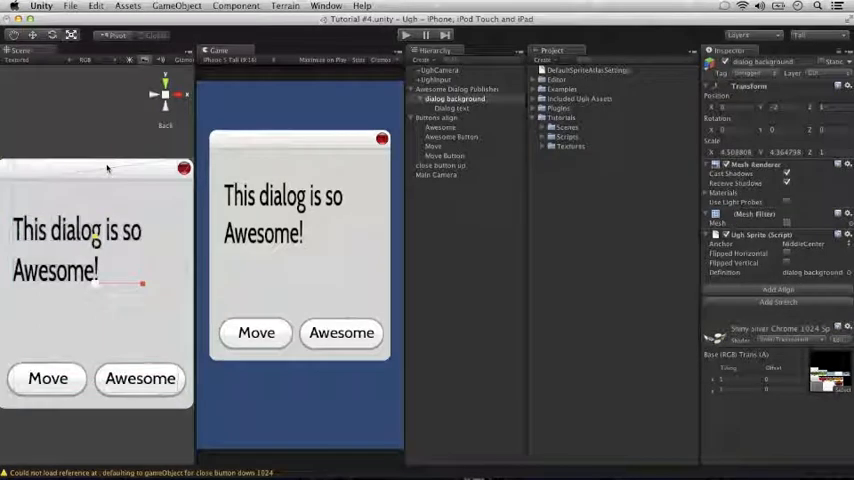